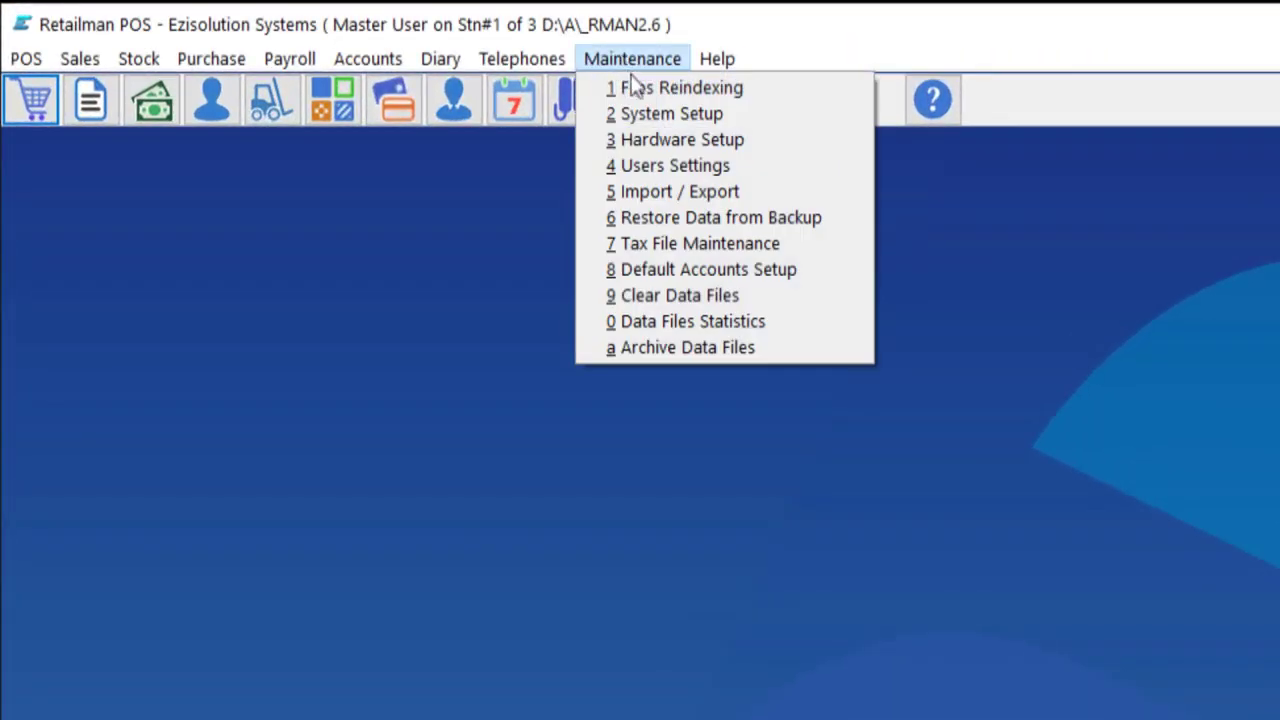
# Review the point-of-sale settings in System Setup, then go to the POS sales screen
pyautogui.click(672, 112)
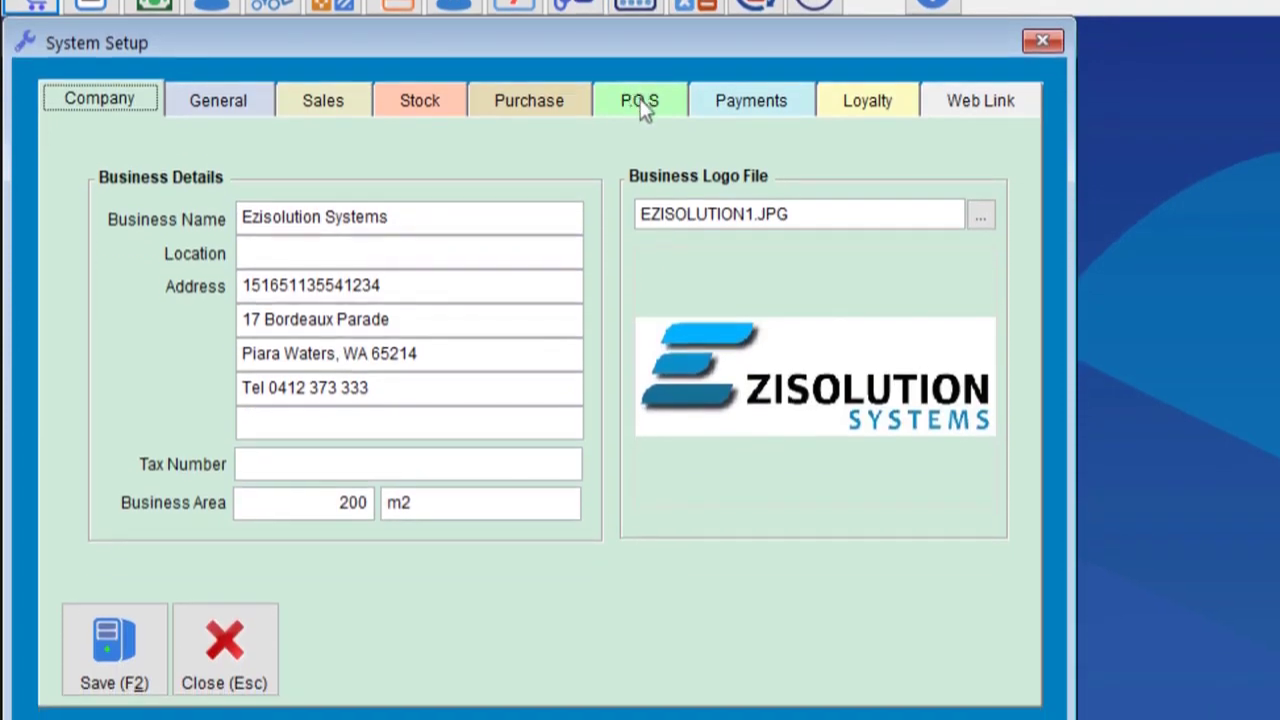
pyautogui.click(640, 100)
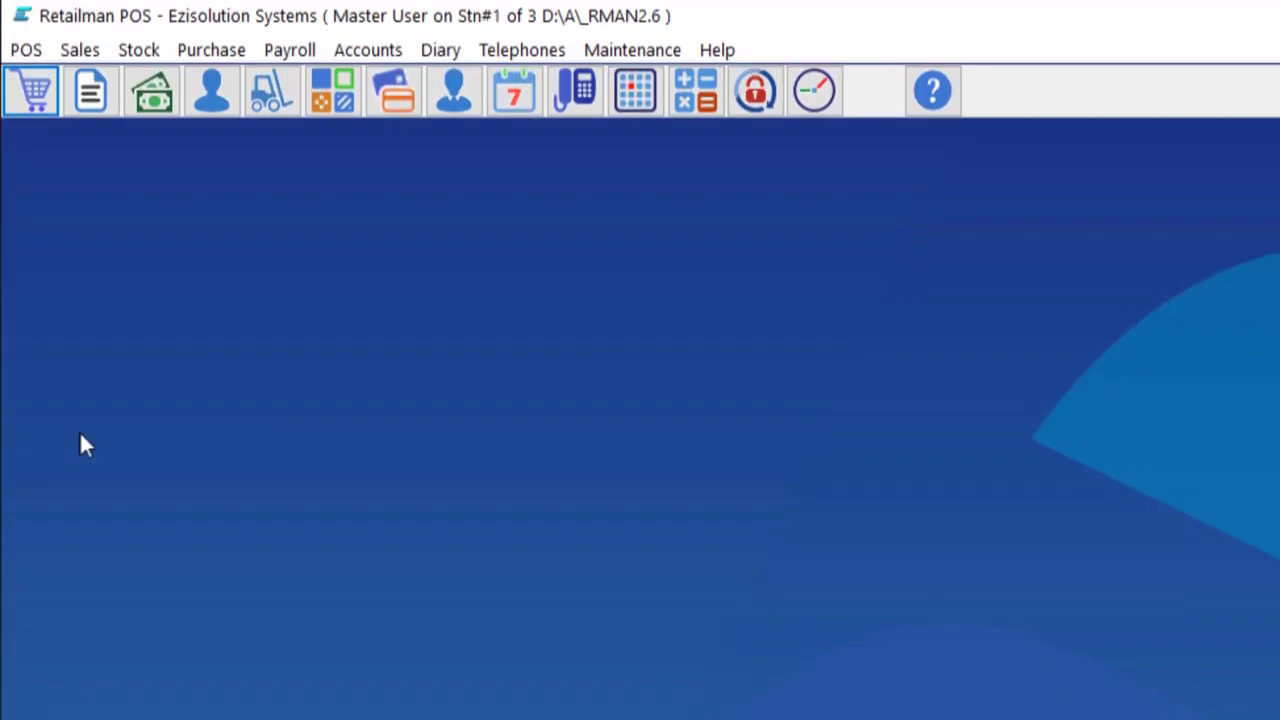
pyautogui.click(30, 90)
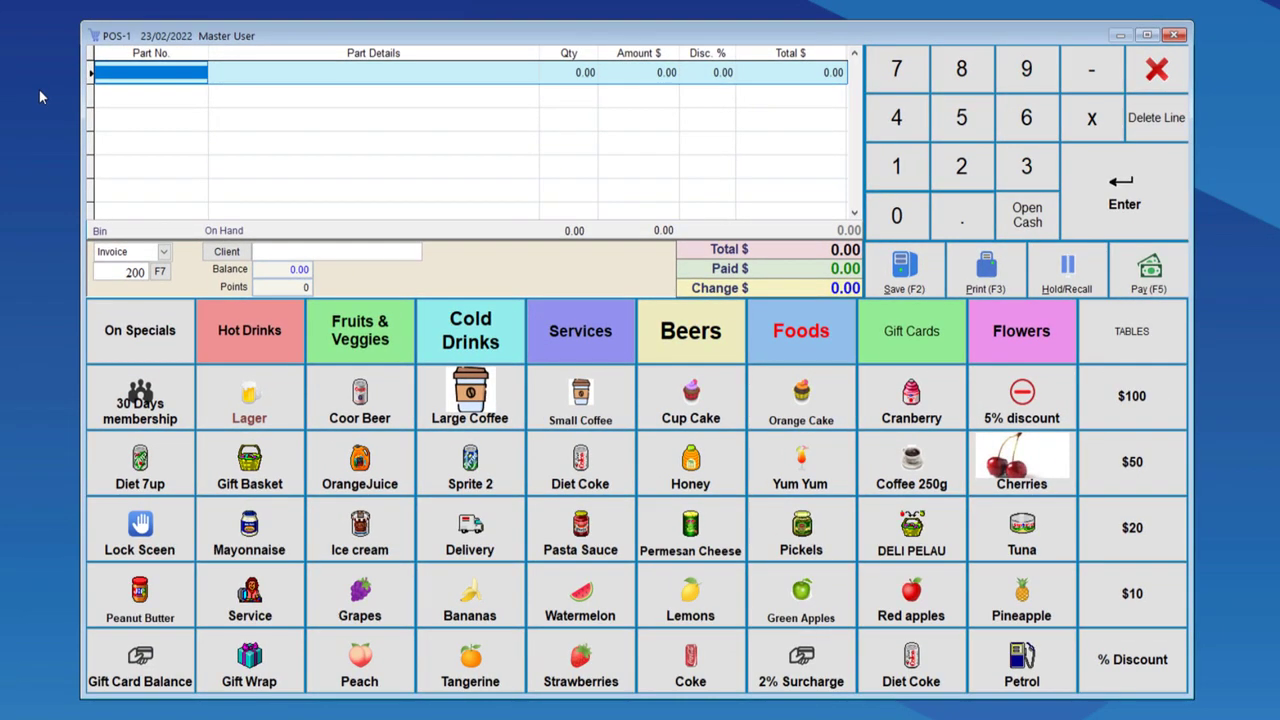
pyautogui.moveTo(110, 156)
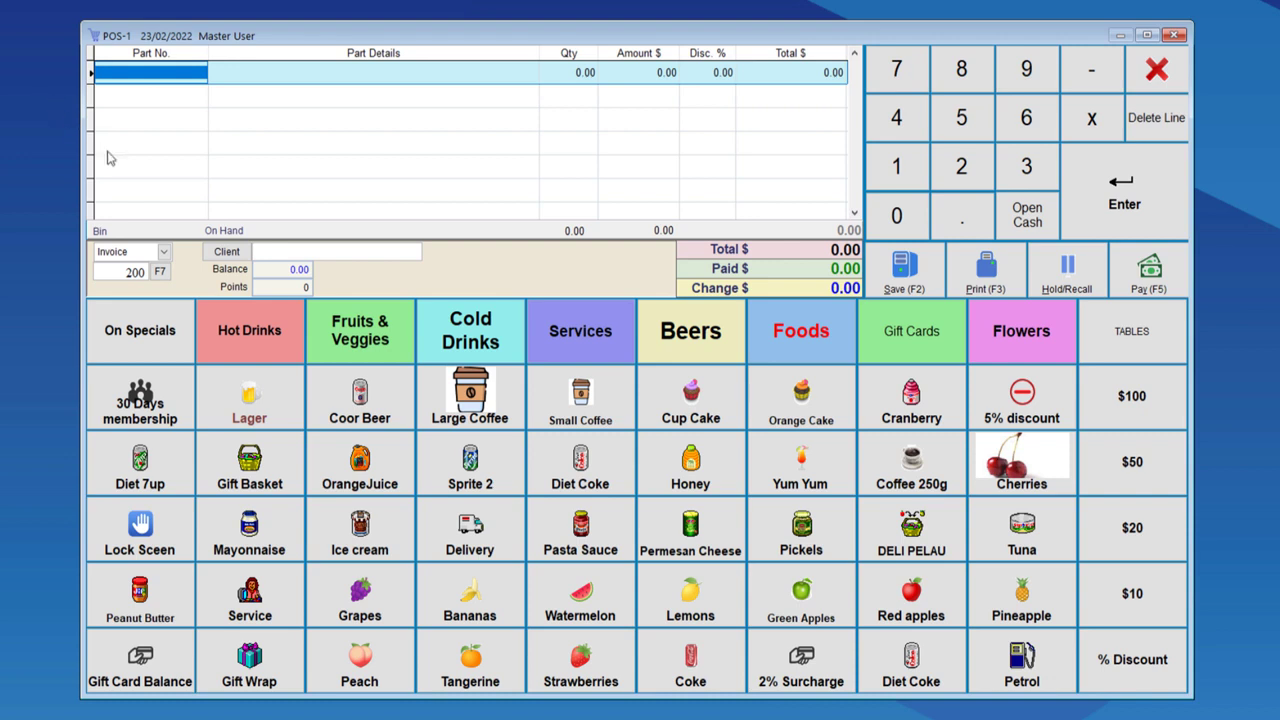
# Enter client code 00005 for the sale and change its type from Invoice to Layby
pyautogui.click(336, 252)
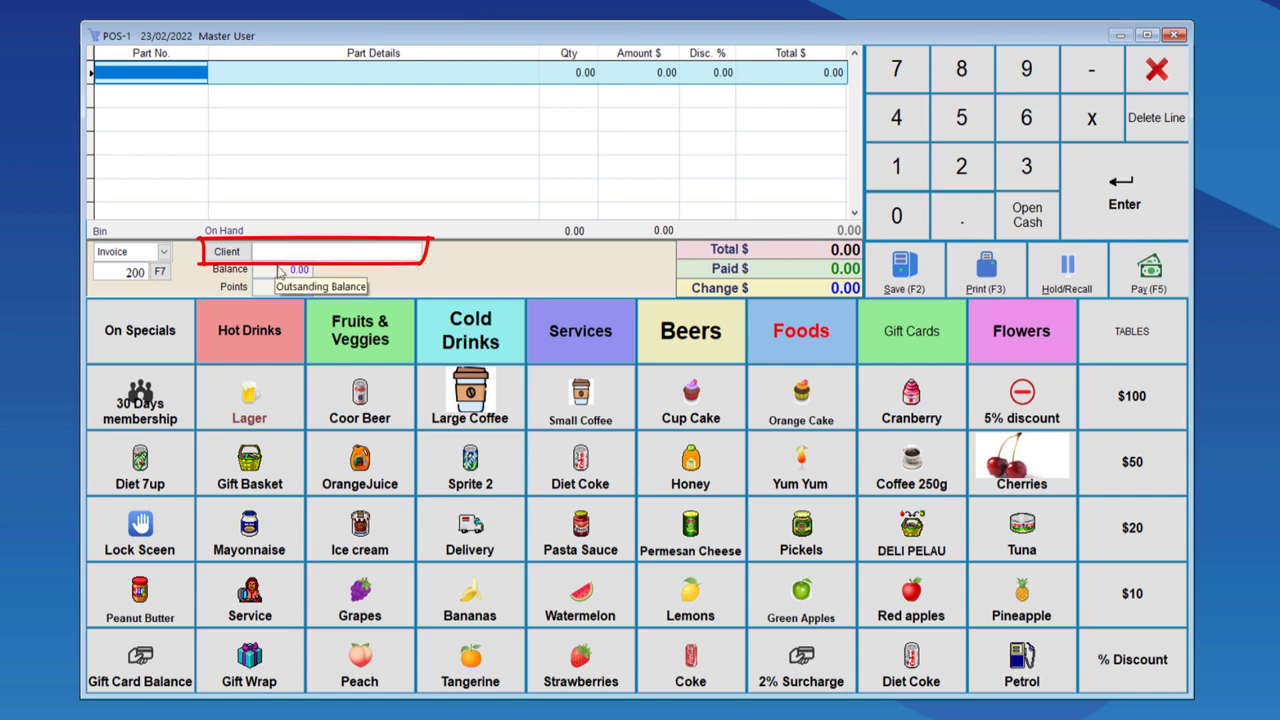
pyautogui.write('000')
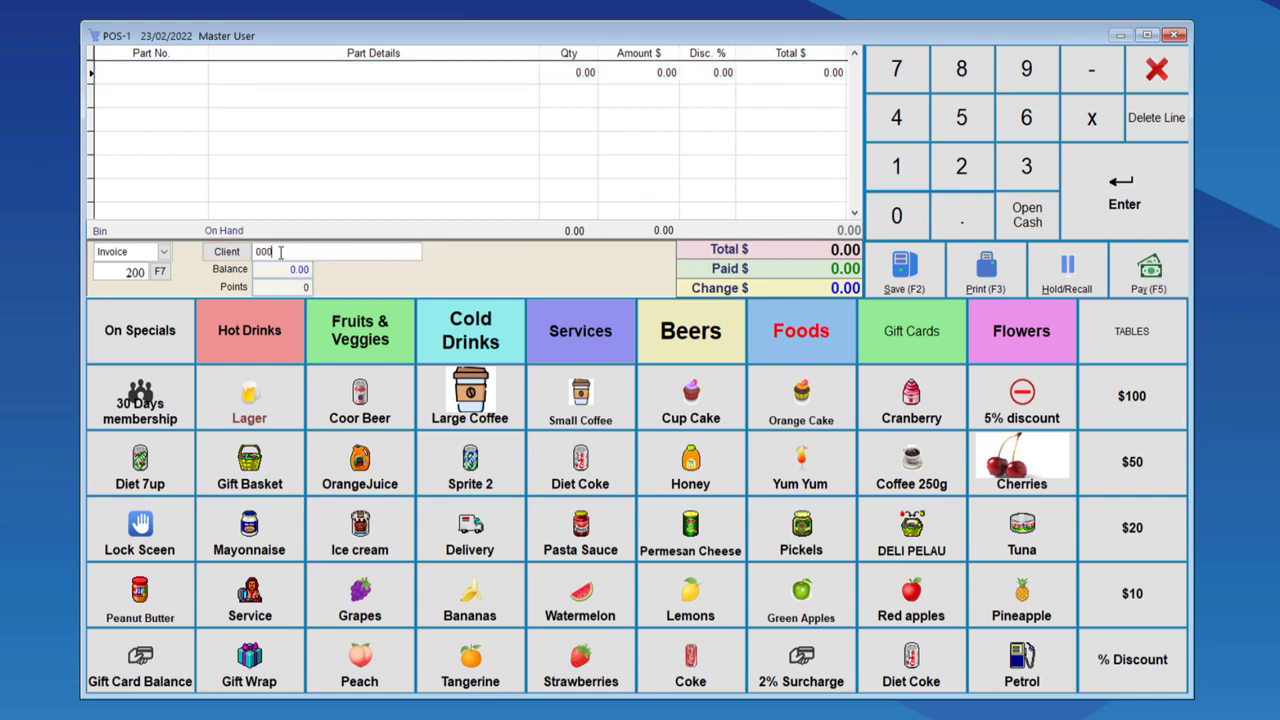
pyautogui.write('05')
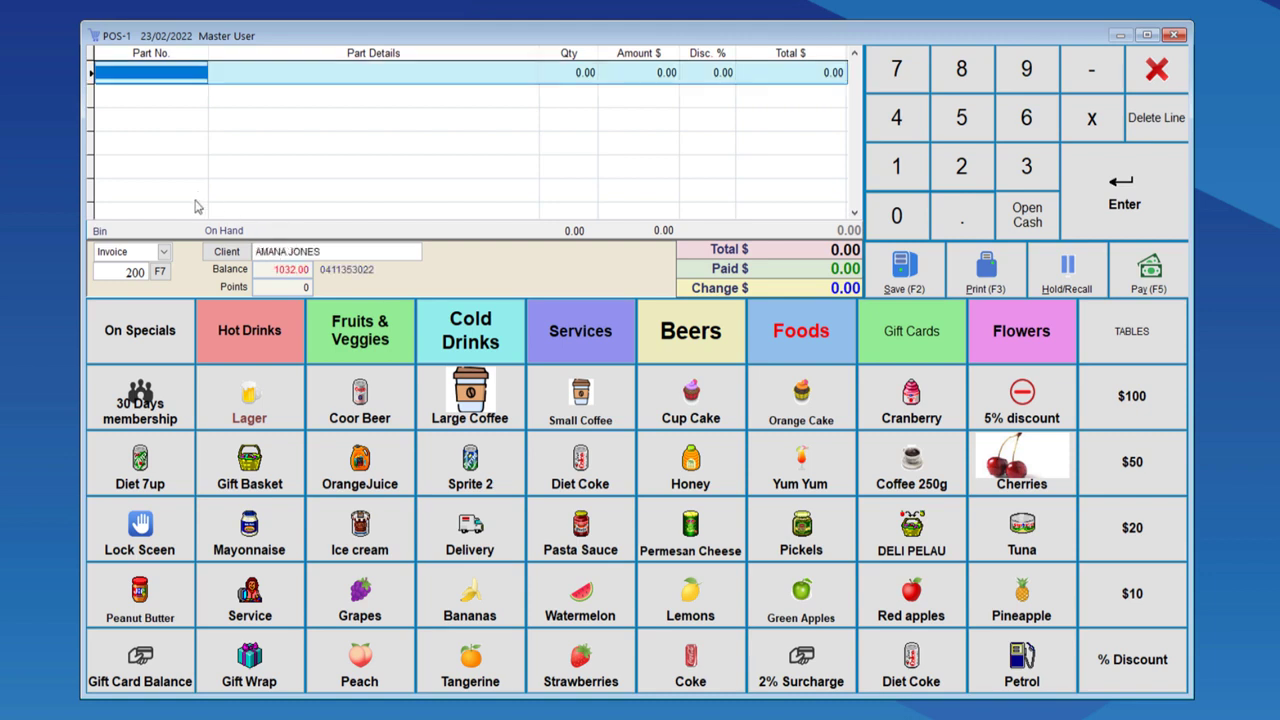
pyautogui.click(160, 252)
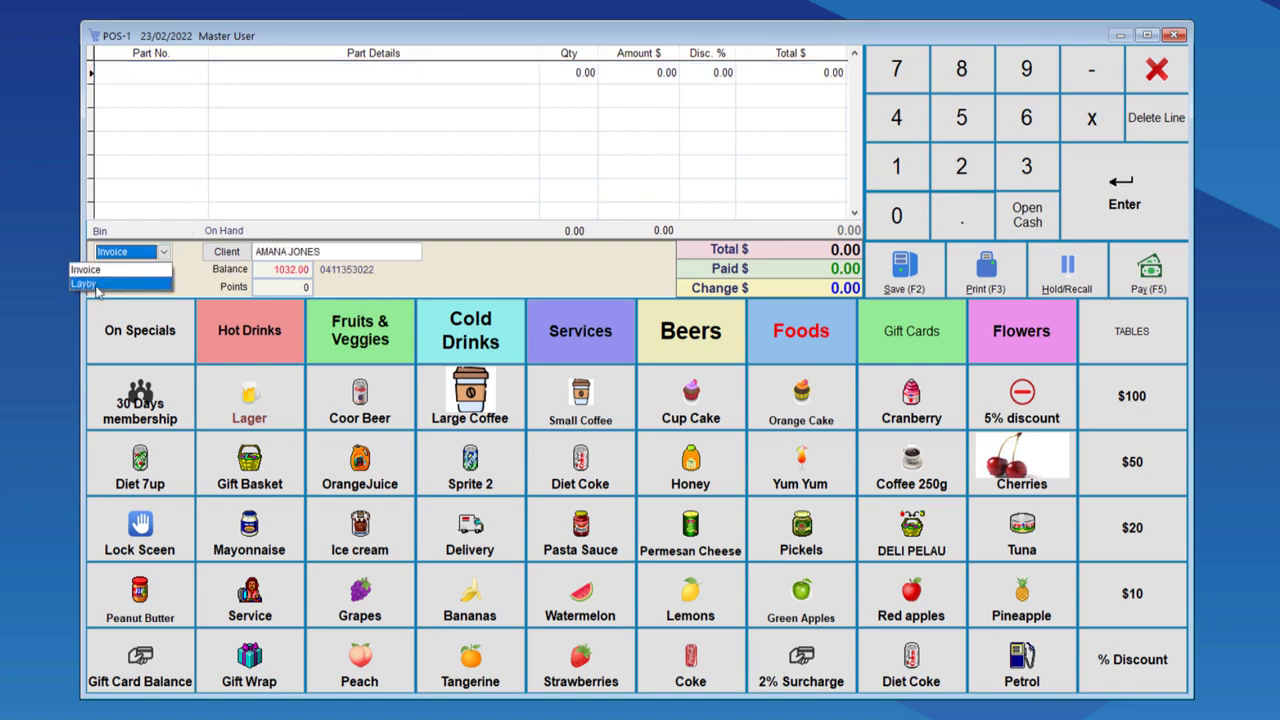
pyautogui.click(84, 284)
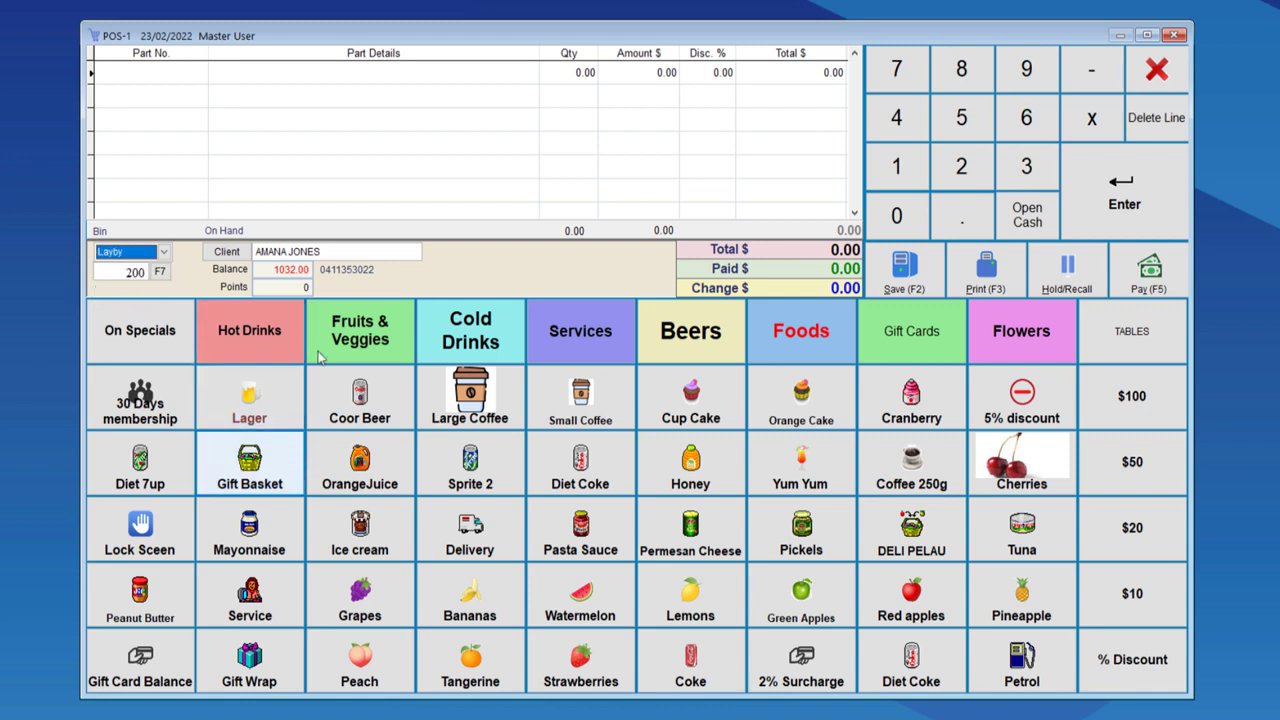
# Add a Large Coffee to the layby and start a part-payment on its 3.99 total
pyautogui.click(470, 396)
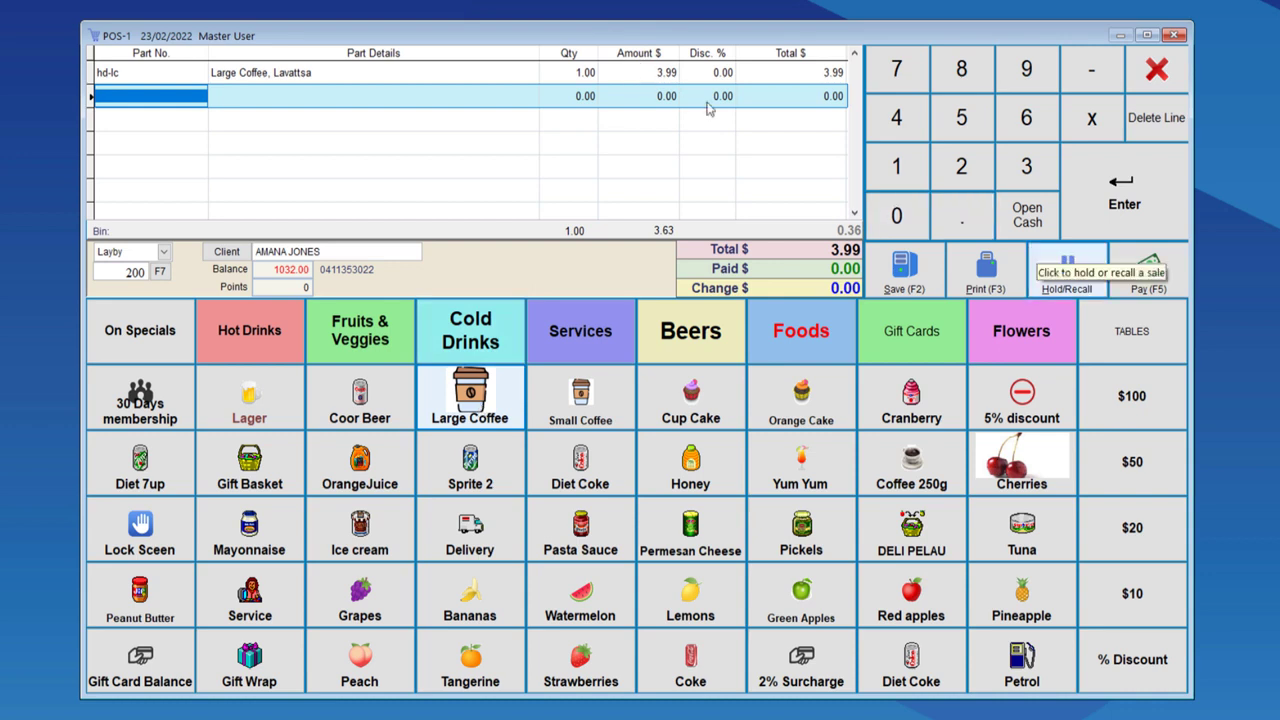
pyautogui.click(1148, 270)
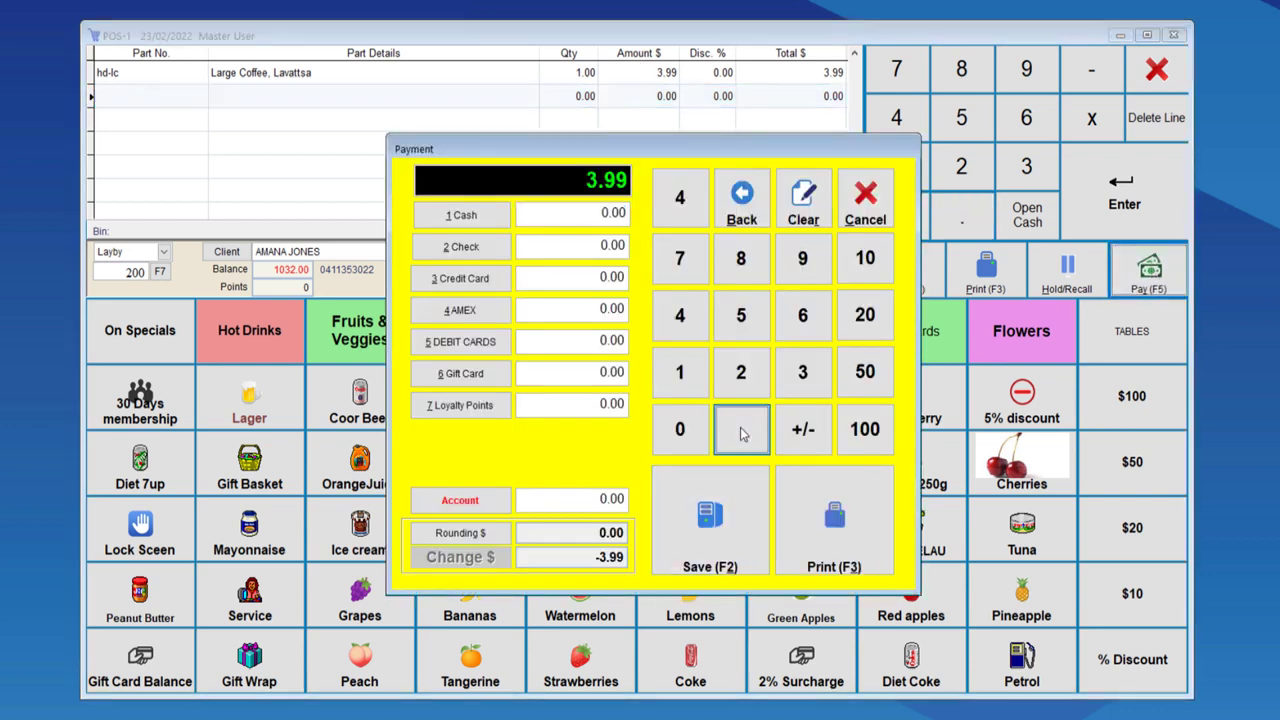
pyautogui.click(802, 258)
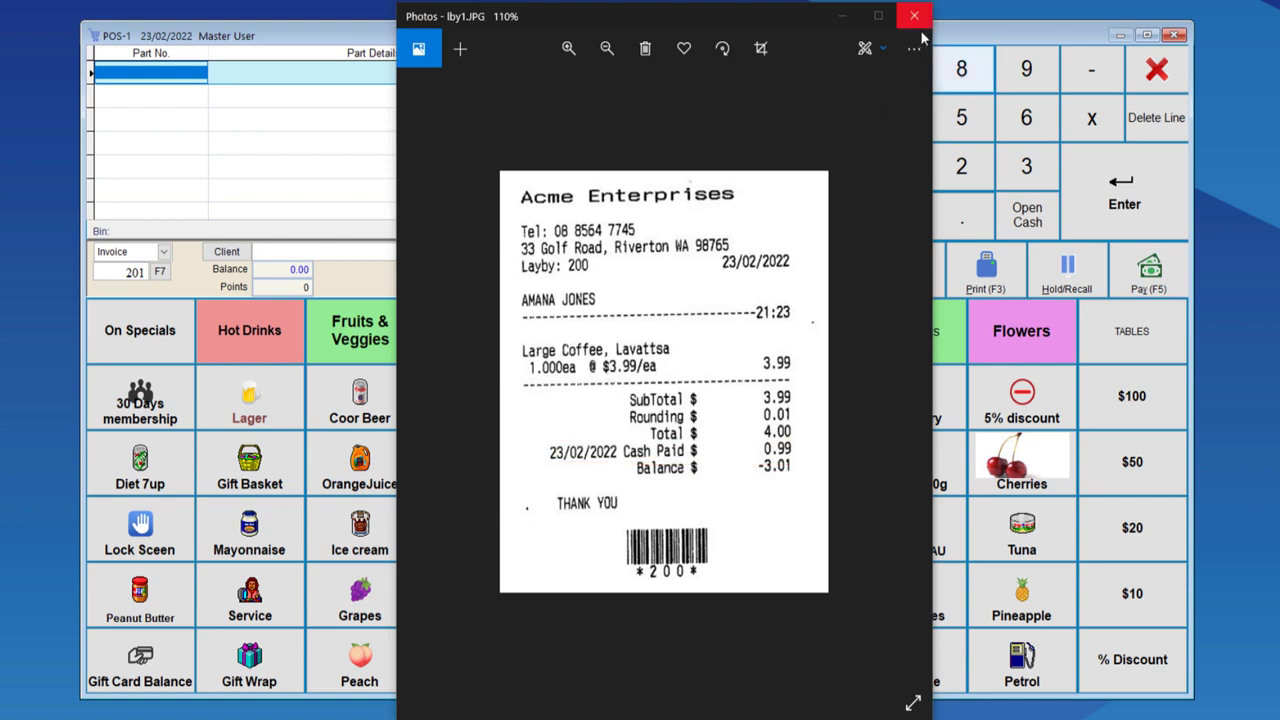
pyautogui.moveTo(584, 356)
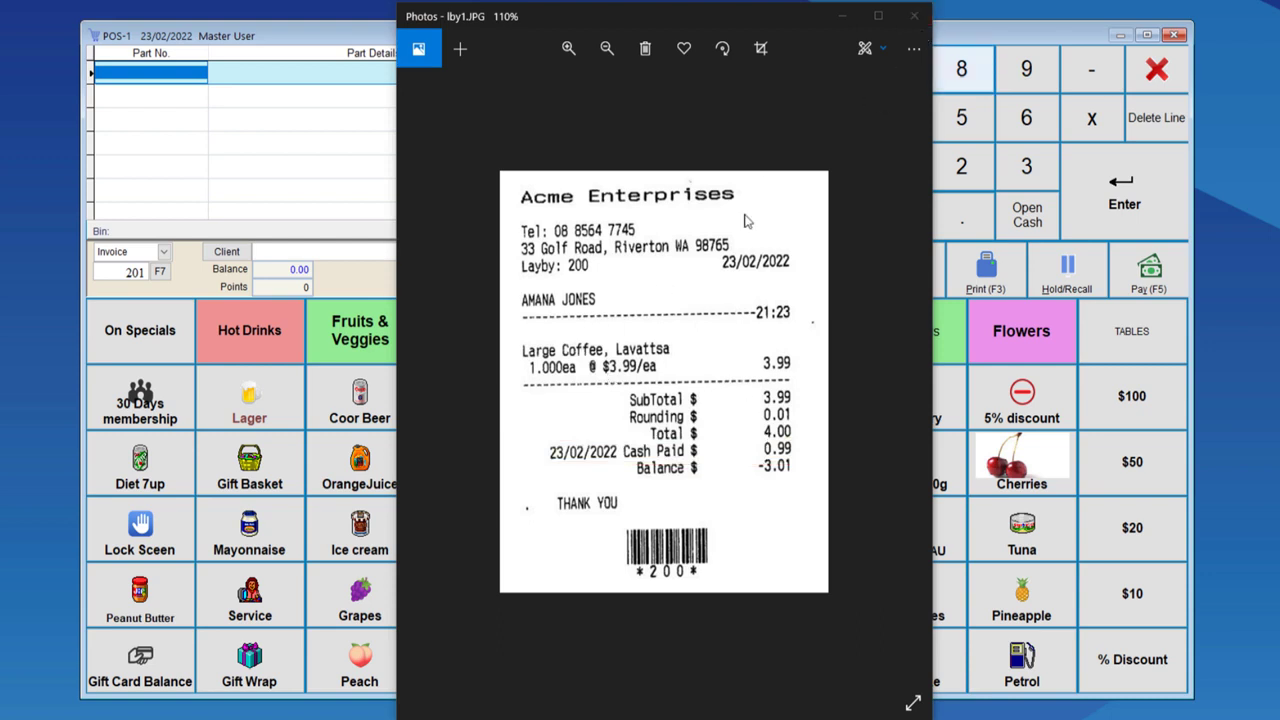
pyautogui.moveTo(668, 376)
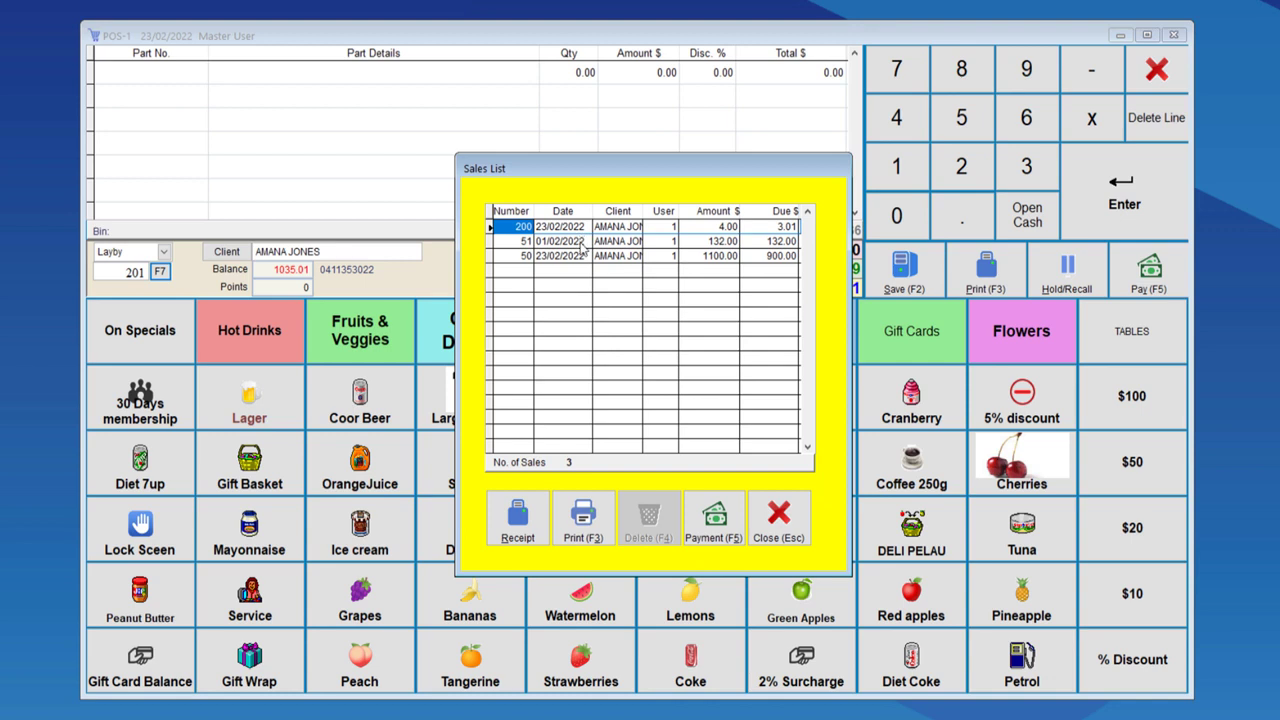
# Select layby 50 in the Sales List and bring up its payment with 900.00 due
pyautogui.click(524, 256)
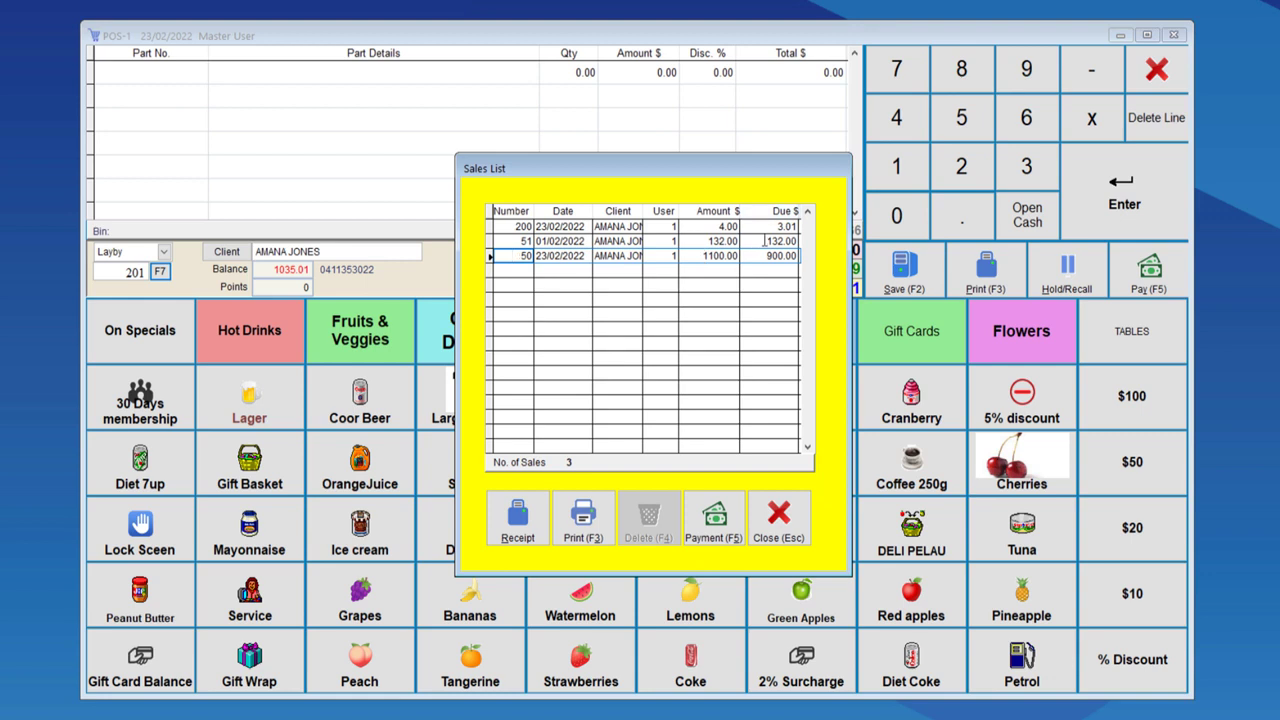
pyautogui.click(712, 516)
pyautogui.write('200')
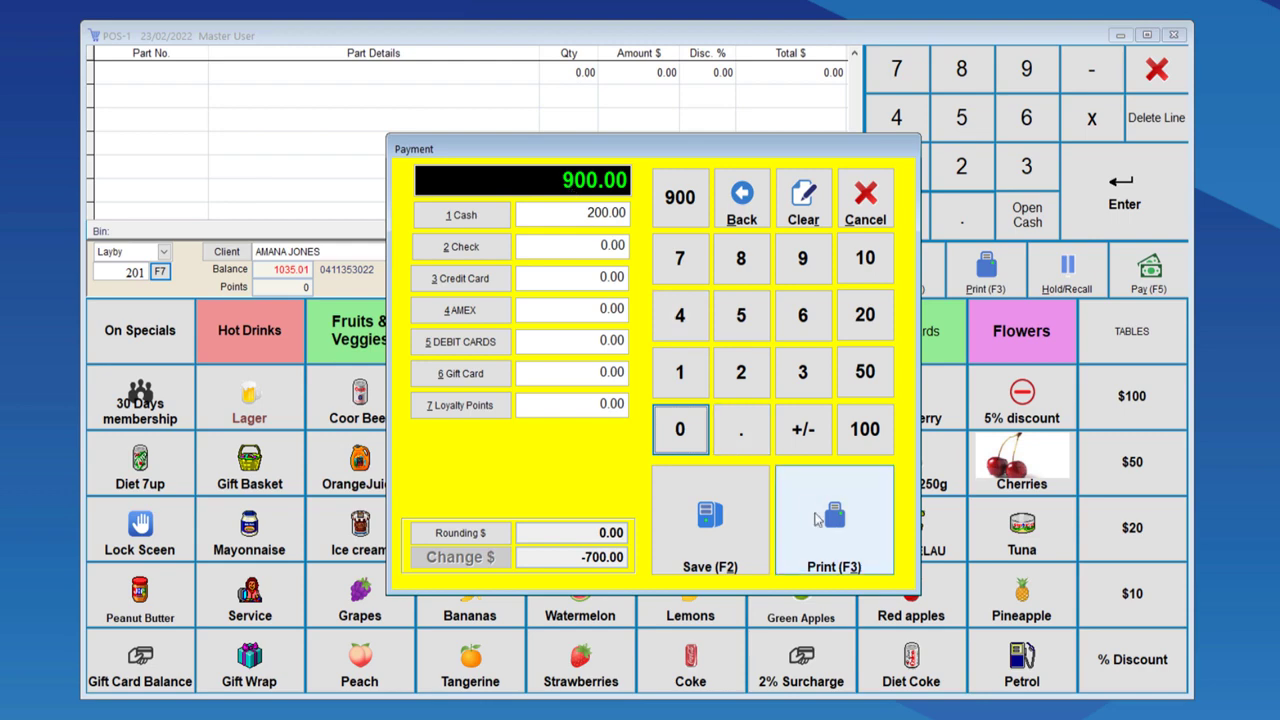
# Record the 200.00 cash part-payment on layby 50 and print its receipt
pyautogui.click(834, 520)
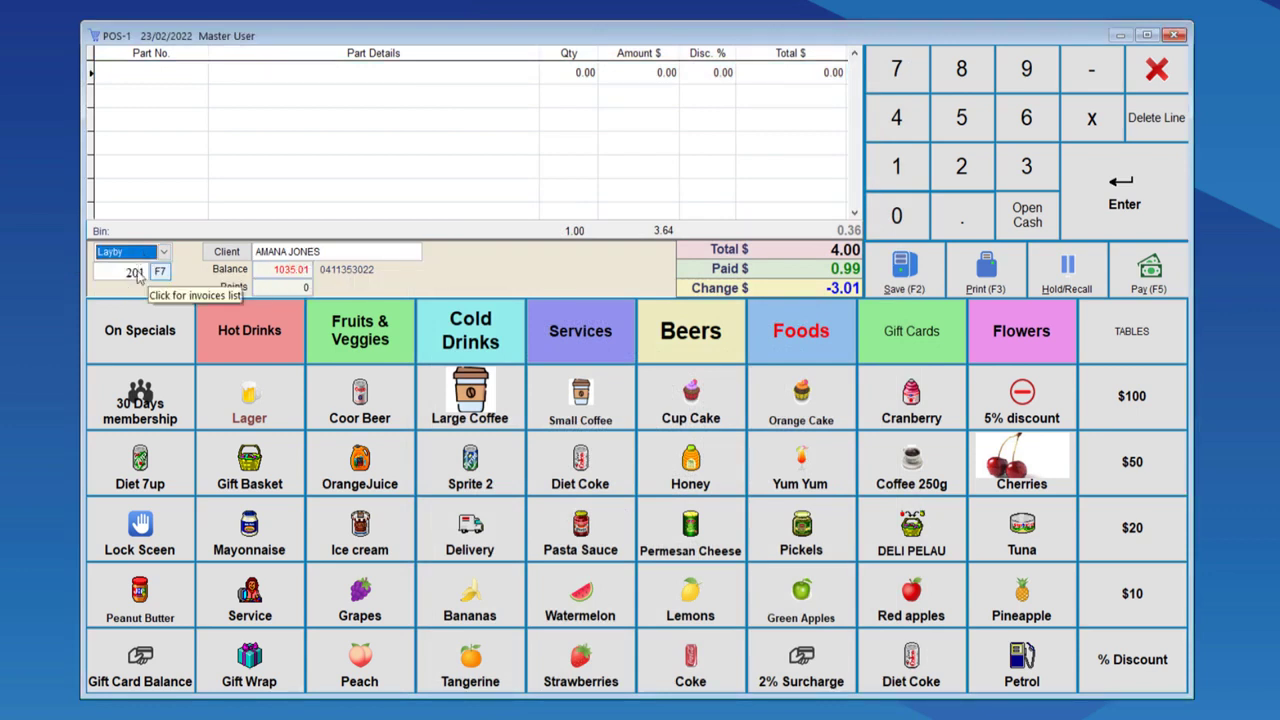
# Settle layby 50's remaining 700.00 by cheque and print the receipt
pyautogui.click(136, 272)
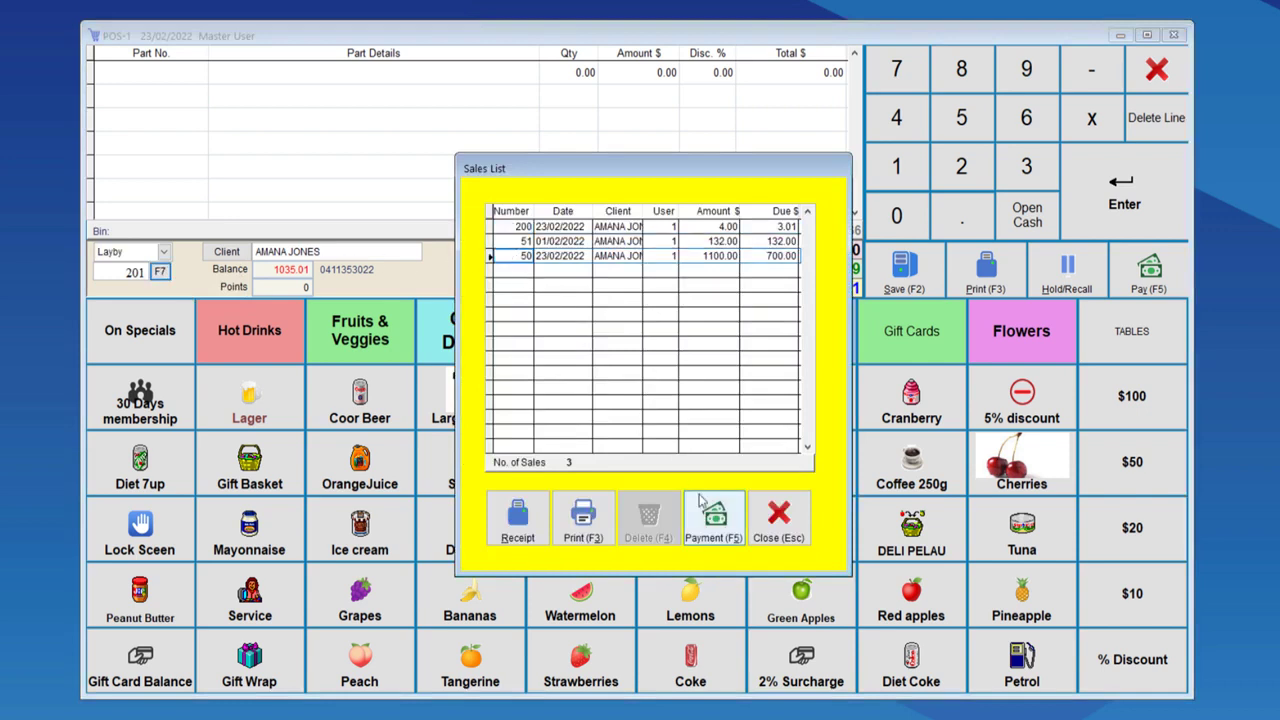
pyautogui.click(712, 516)
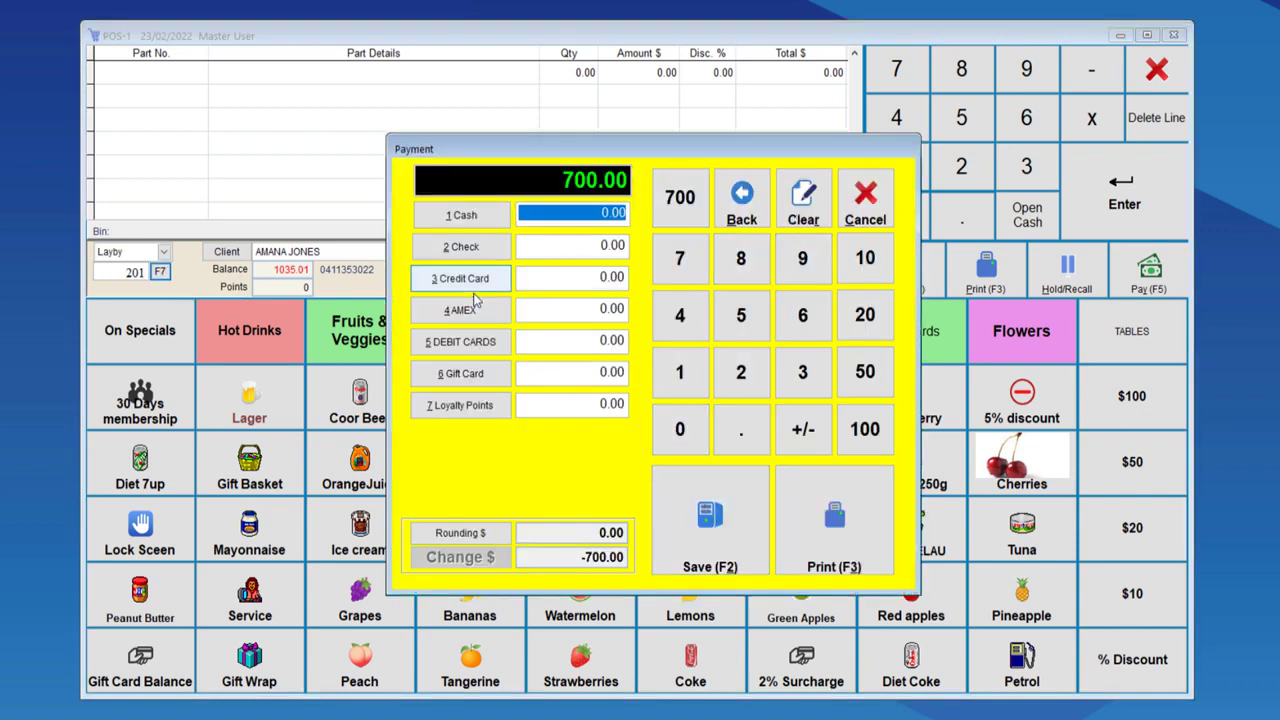
pyautogui.click(460, 246)
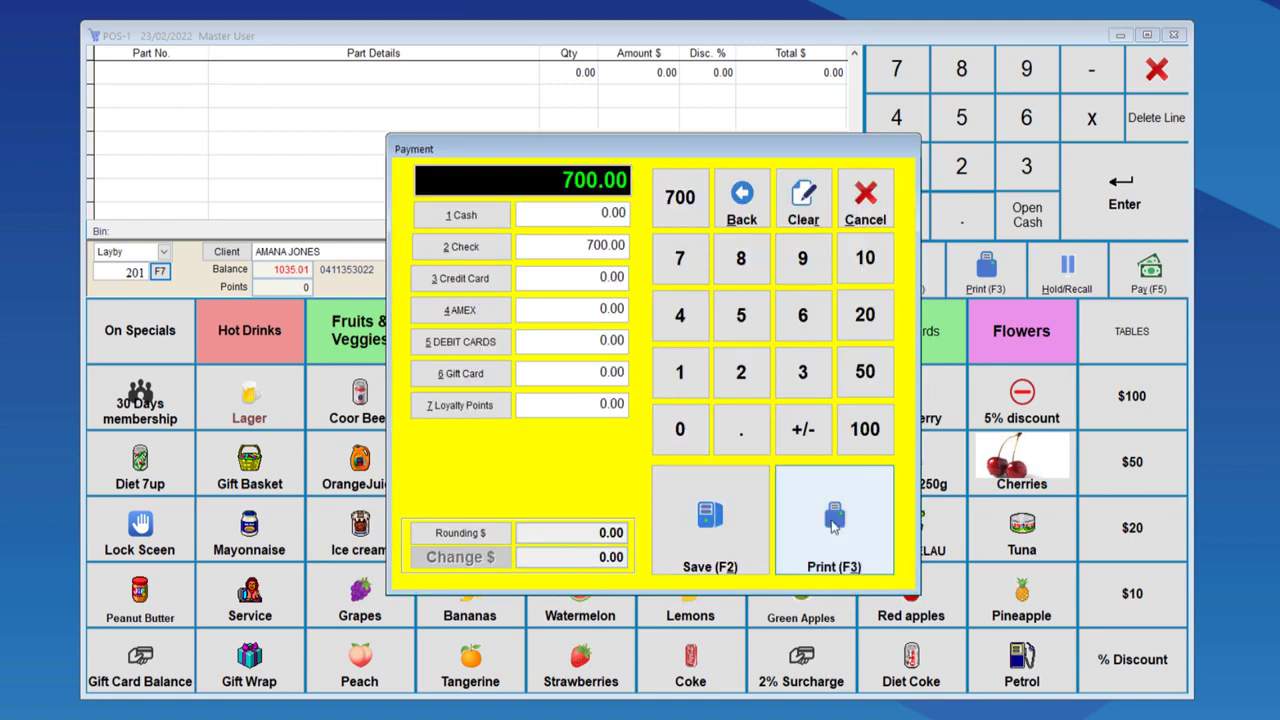
pyautogui.click(570, 246)
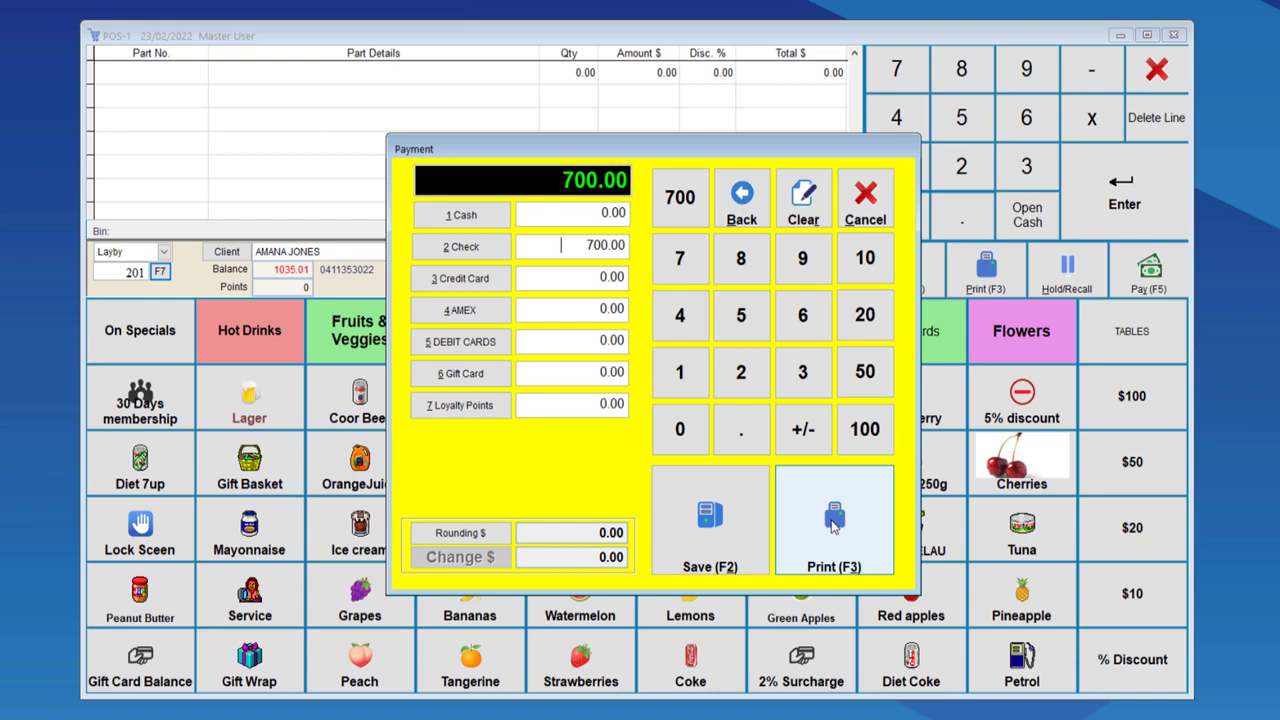
pyautogui.click(834, 520)
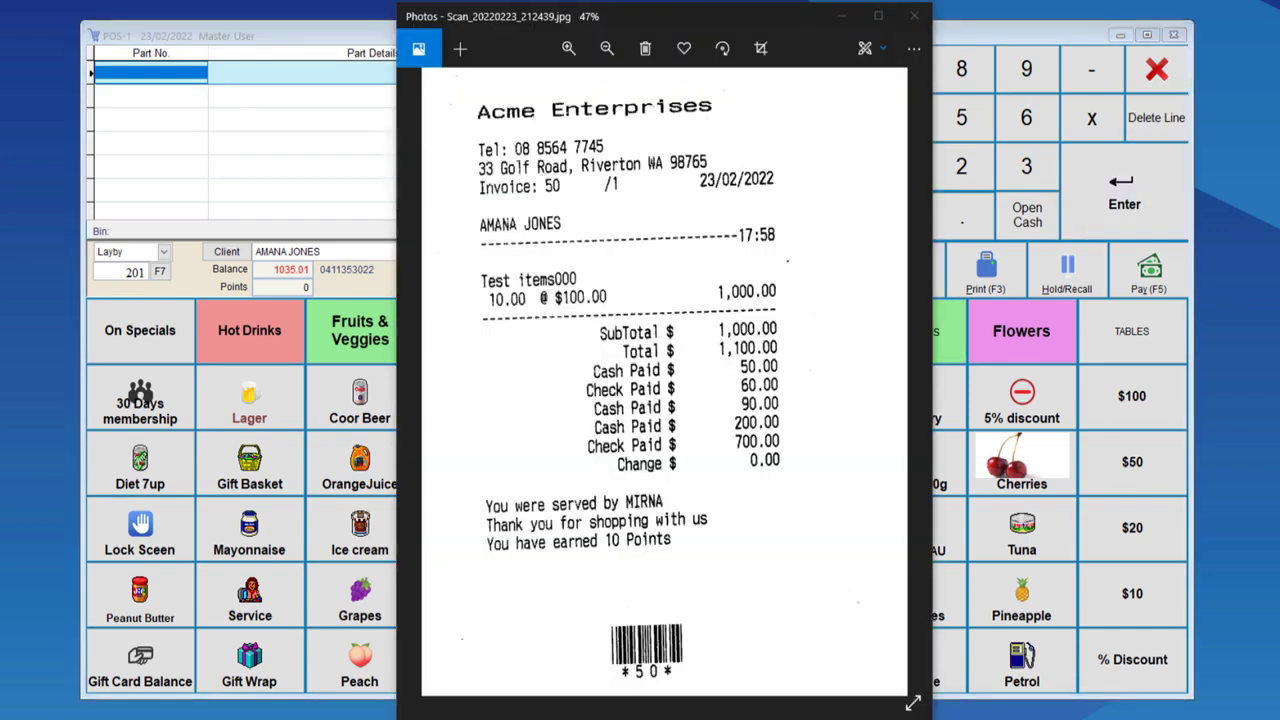
pyautogui.moveTo(790, 318)
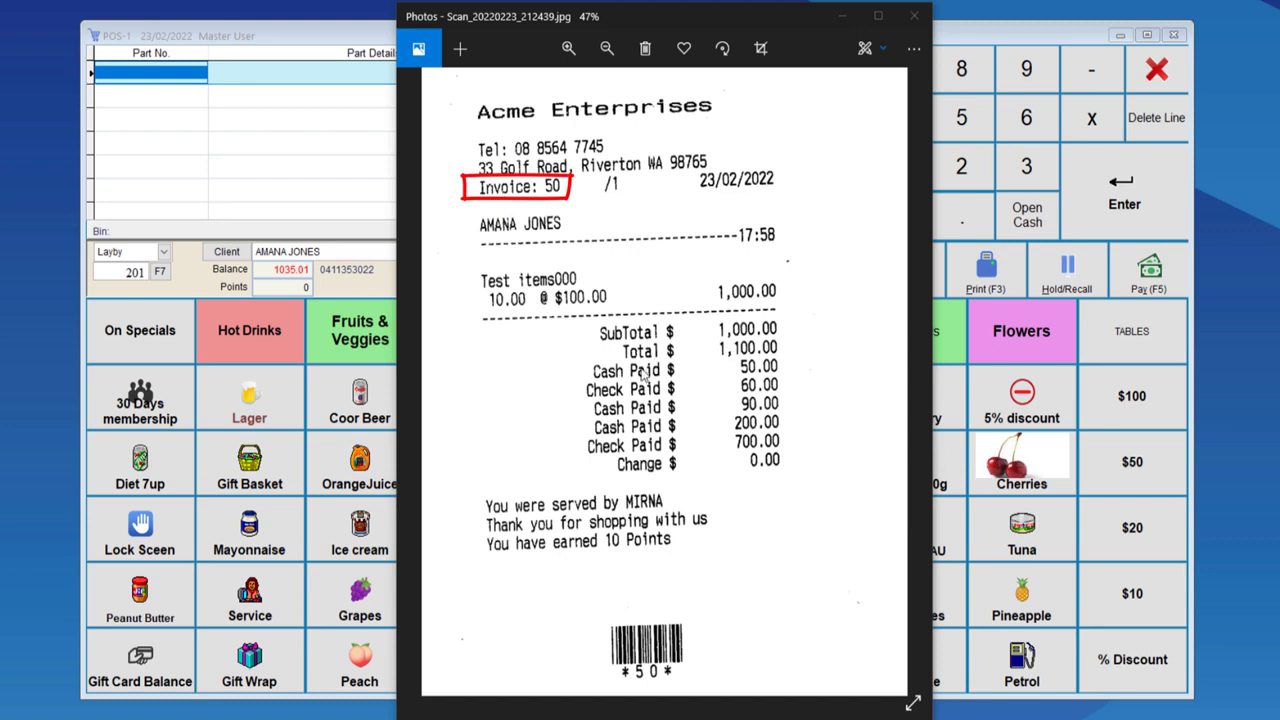
pyautogui.moveTo(830, 364)
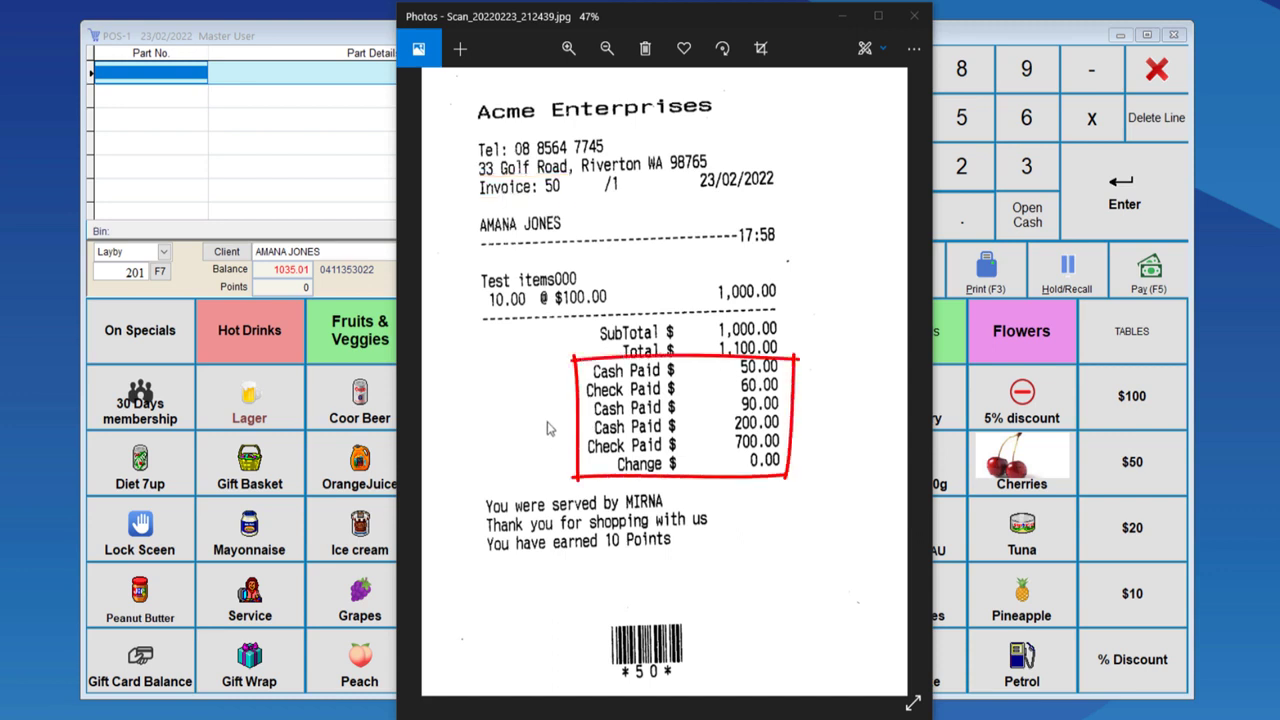
pyautogui.moveTo(570, 592)
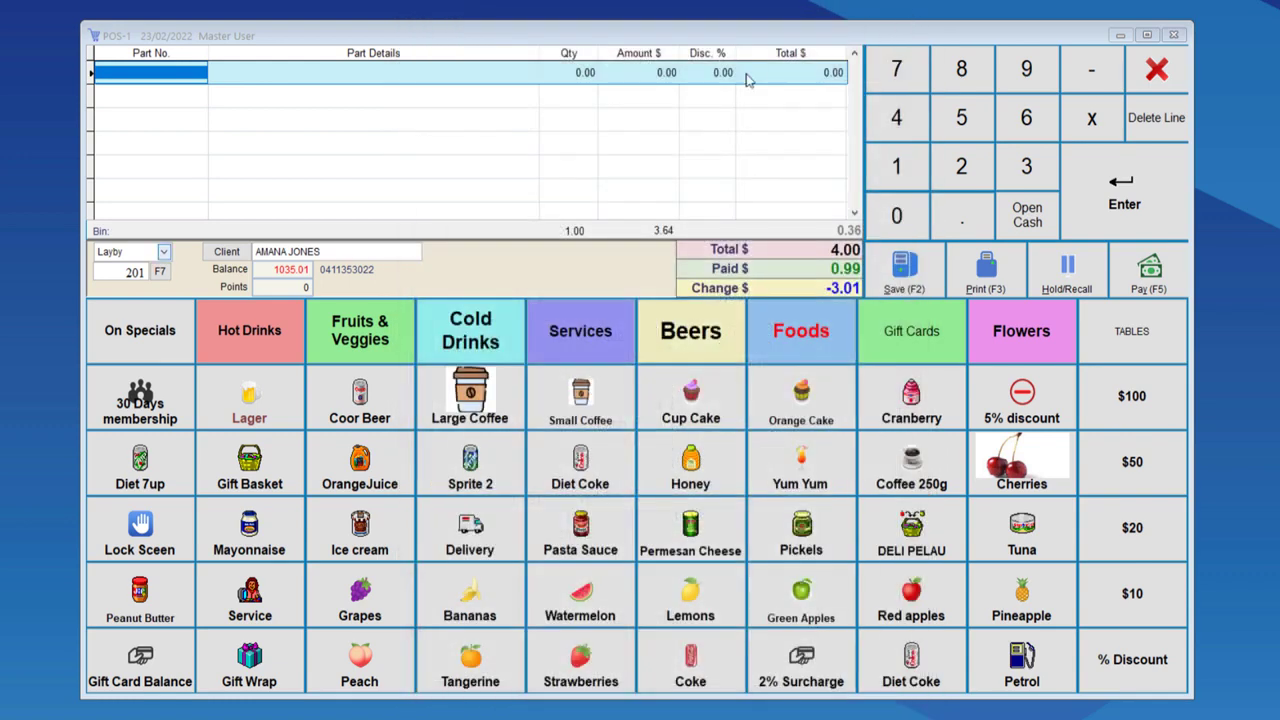
# Check the Sales List to confirm layby 50 is no longer outstanding
pyautogui.click(160, 272)
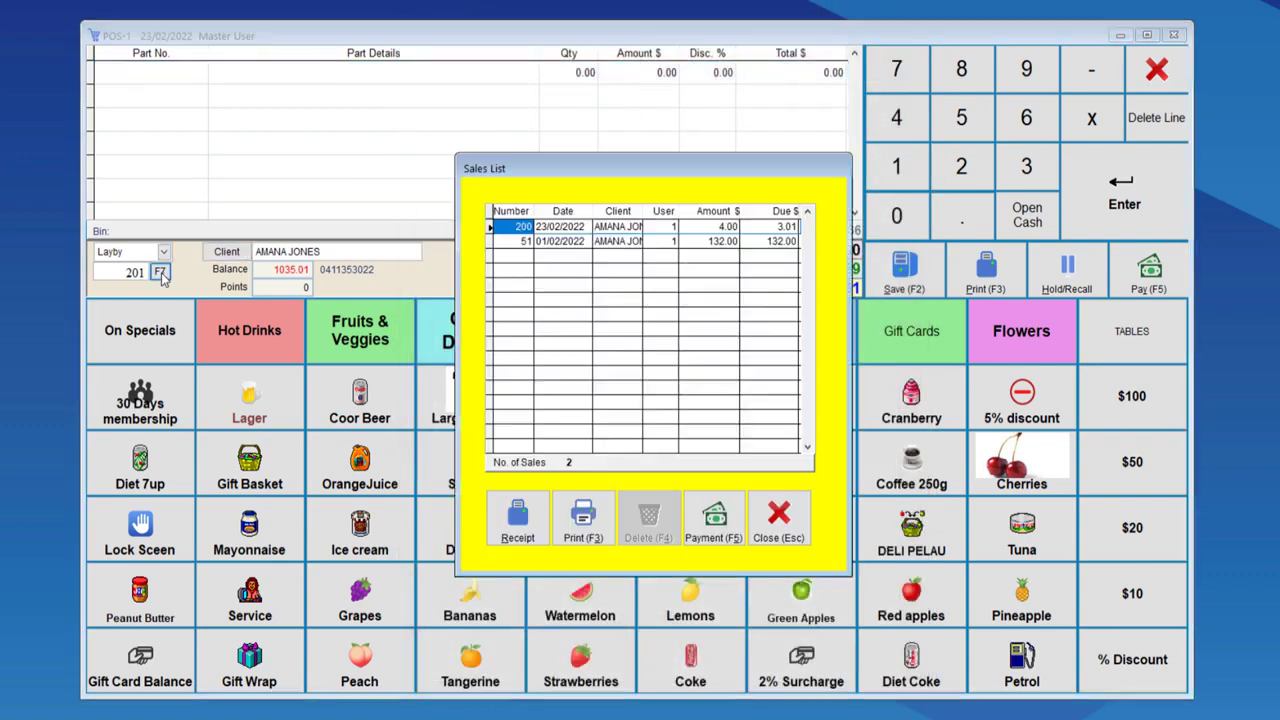